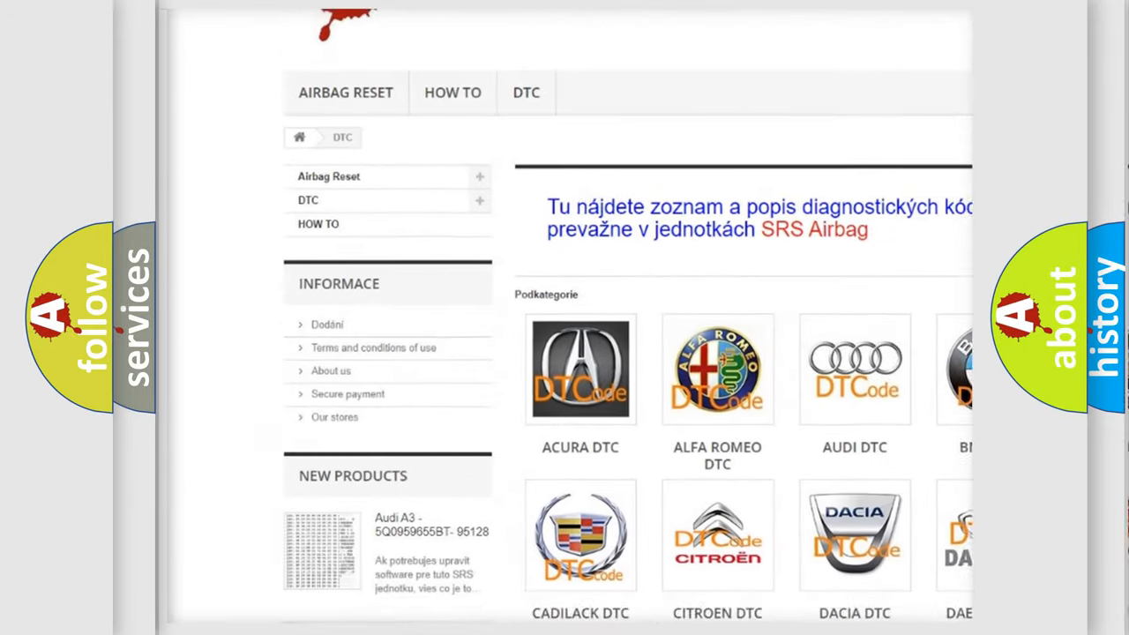
scroll(down, 3)
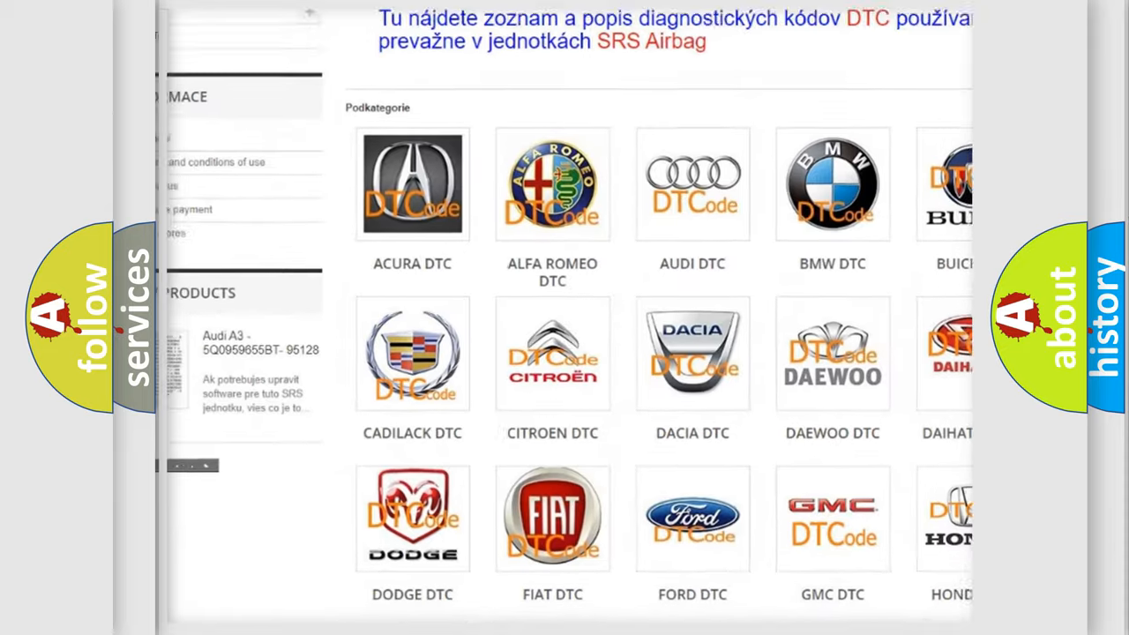
scroll(down, 3)
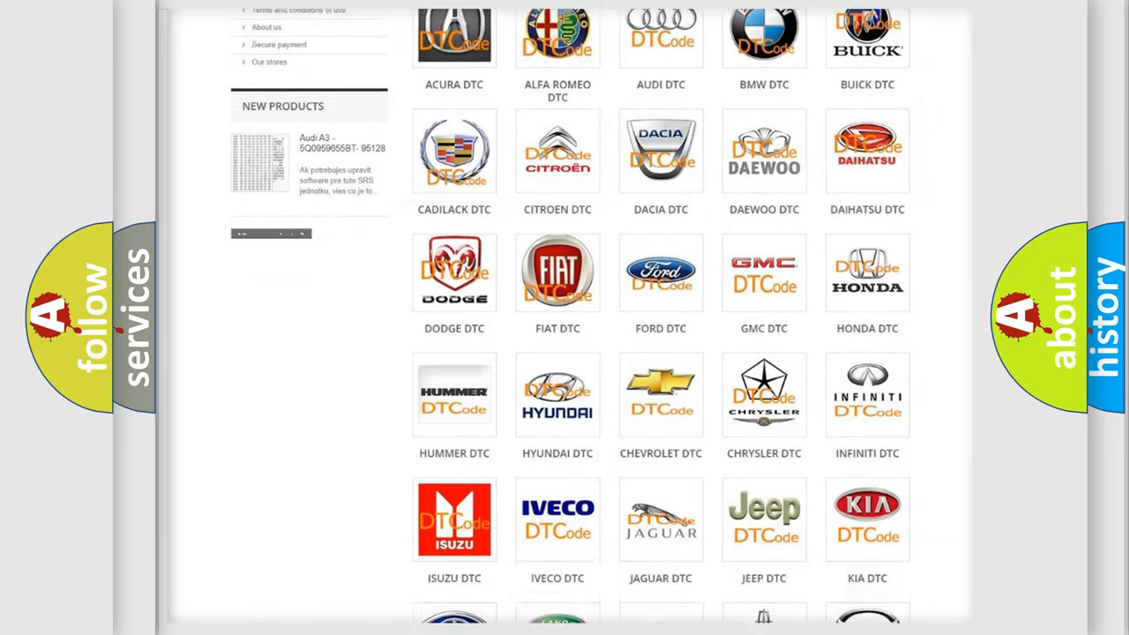
scroll(down, 3)
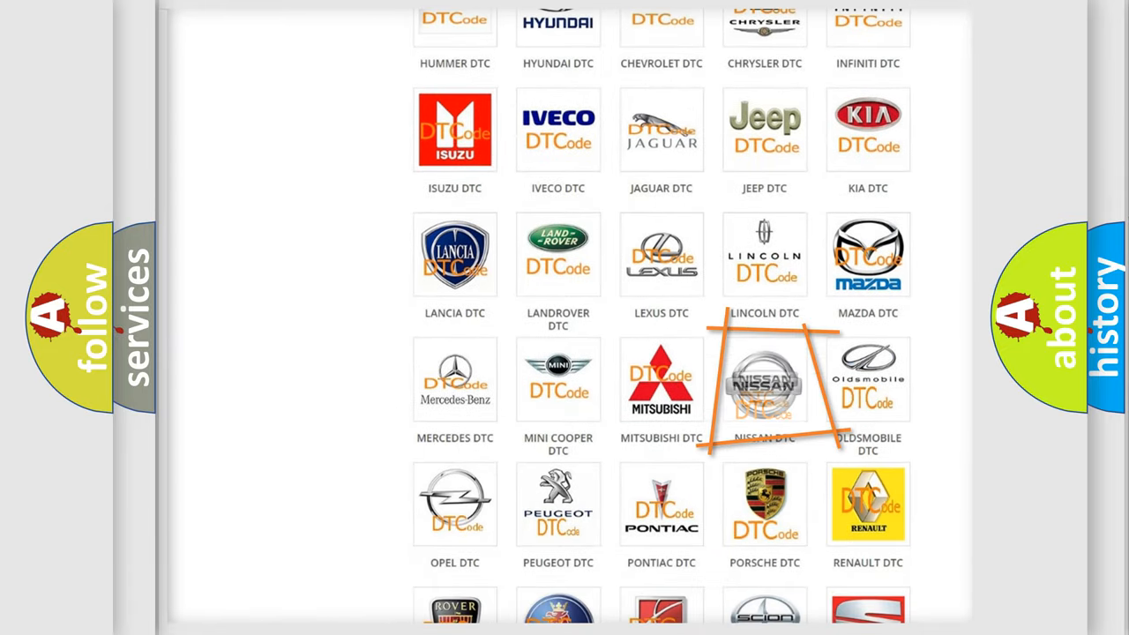